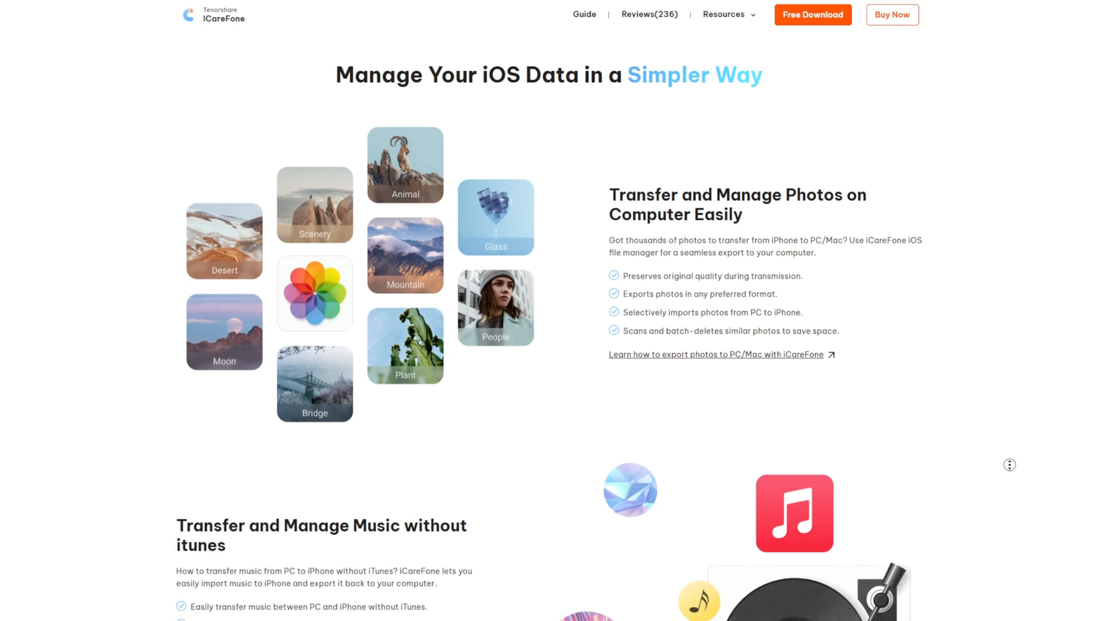
pyautogui.scroll(-3)
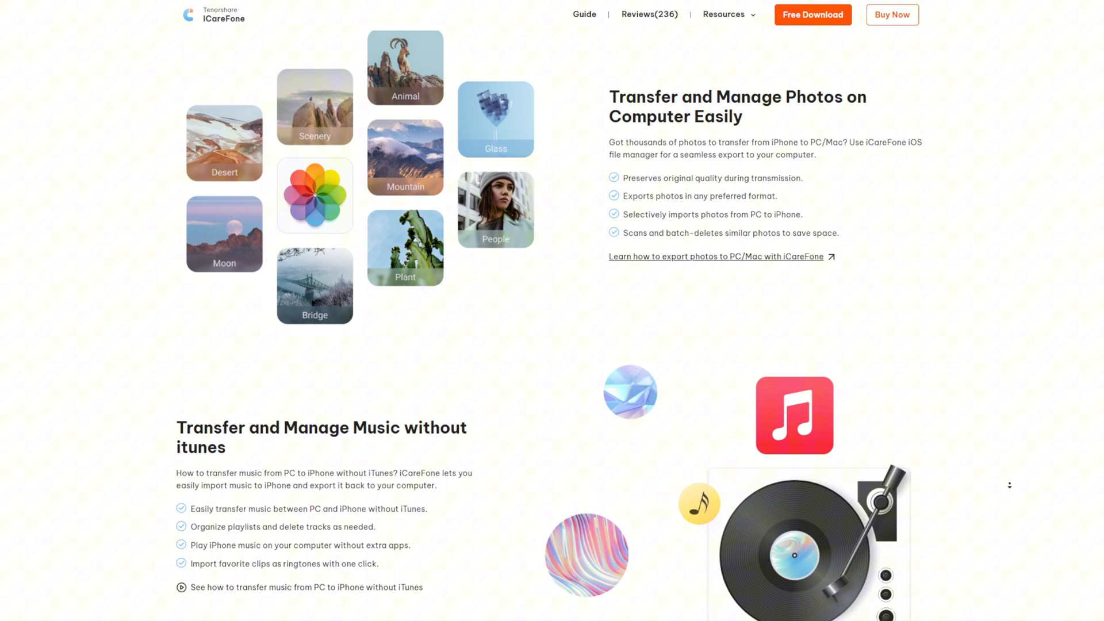
pyautogui.scroll(-3)
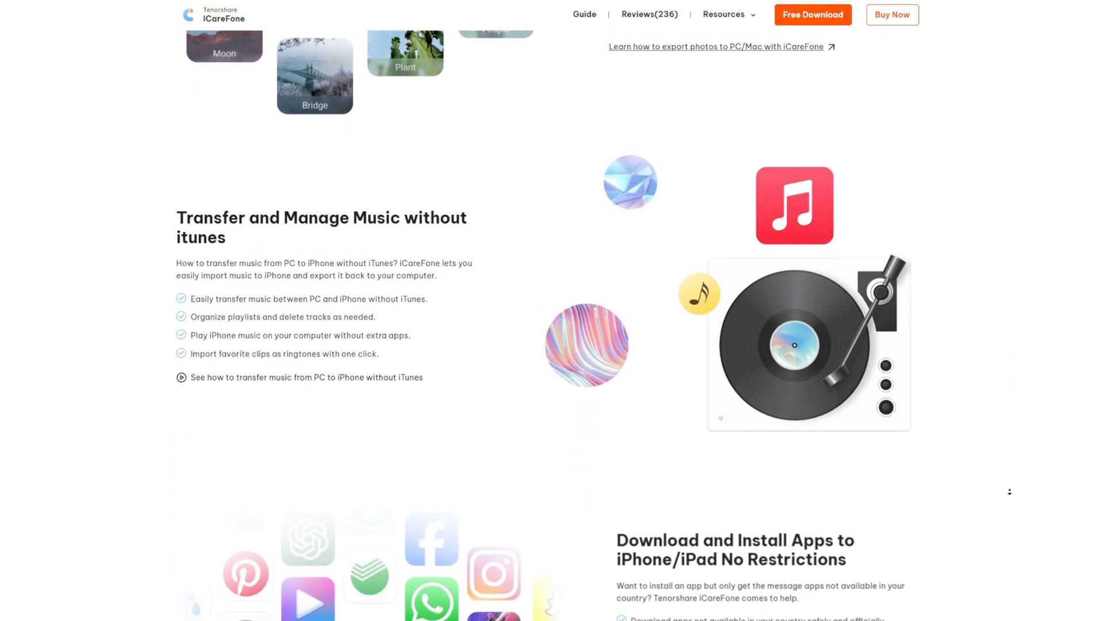
pyautogui.scroll(-3)
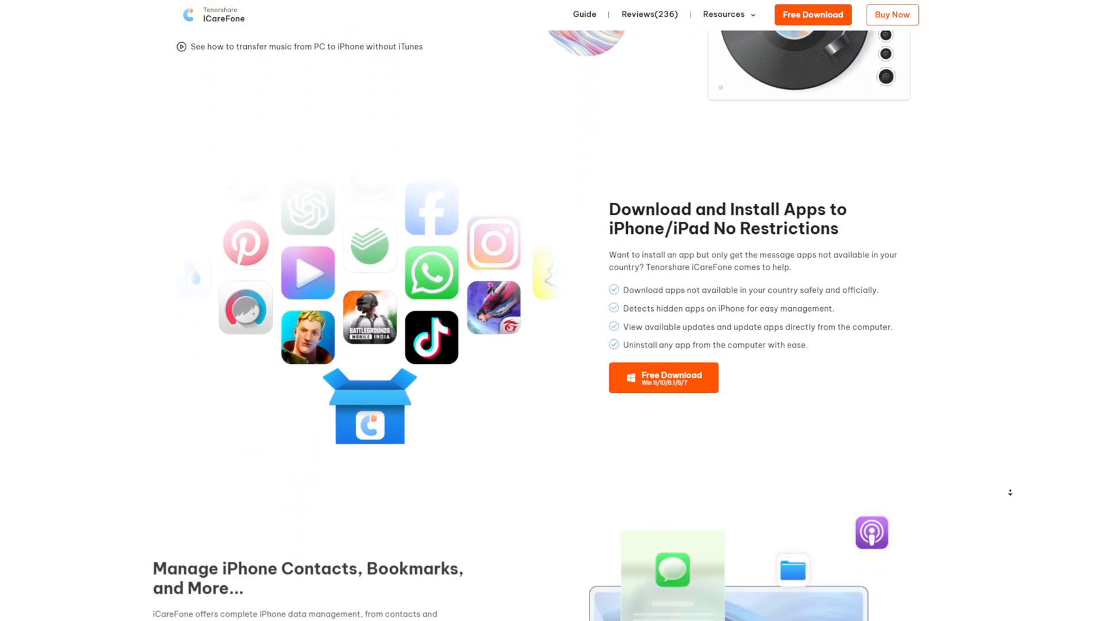
pyautogui.scroll(-3)
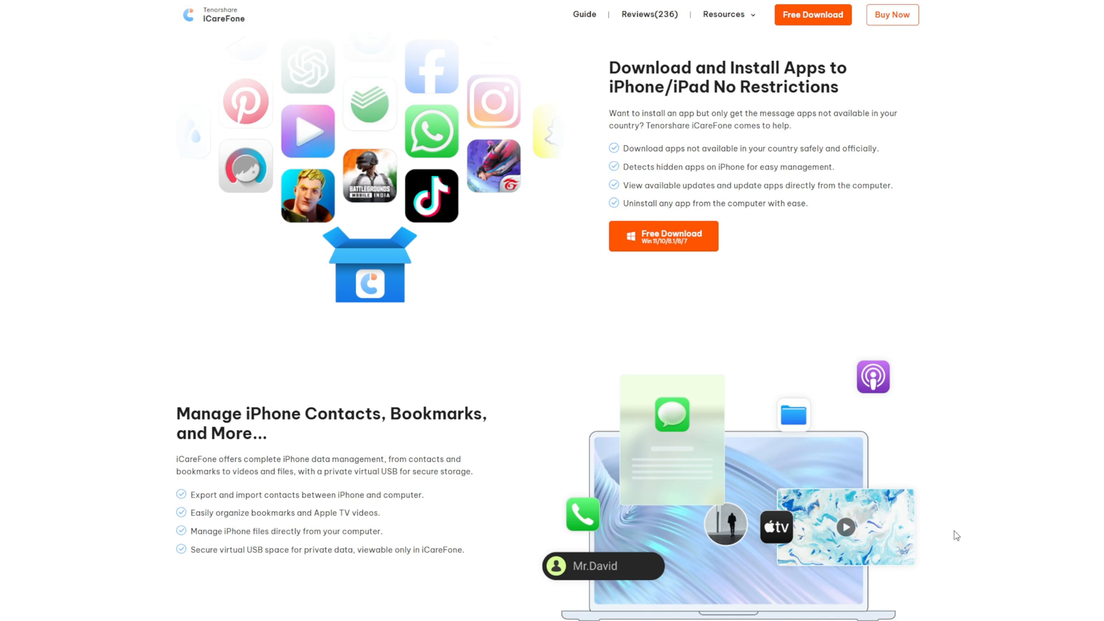